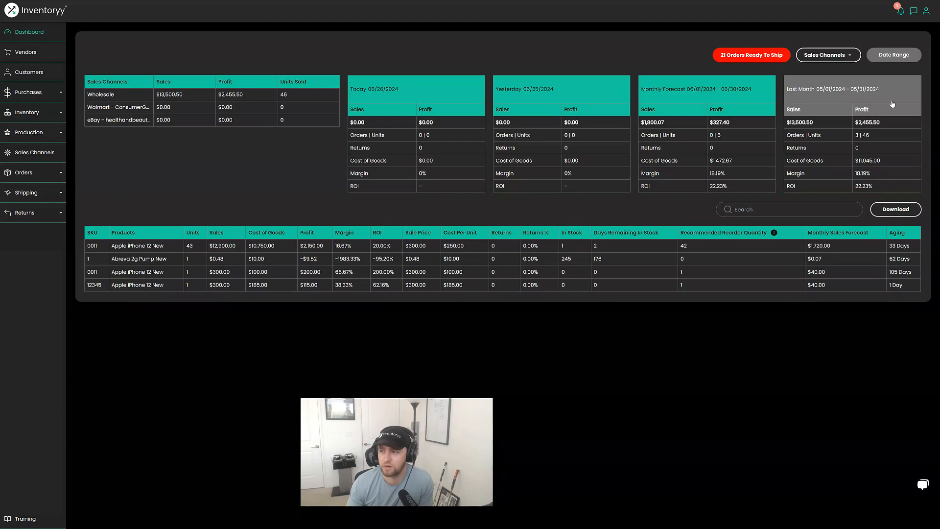
Go to My Account from the user menu at top right.
left_click(927, 11)
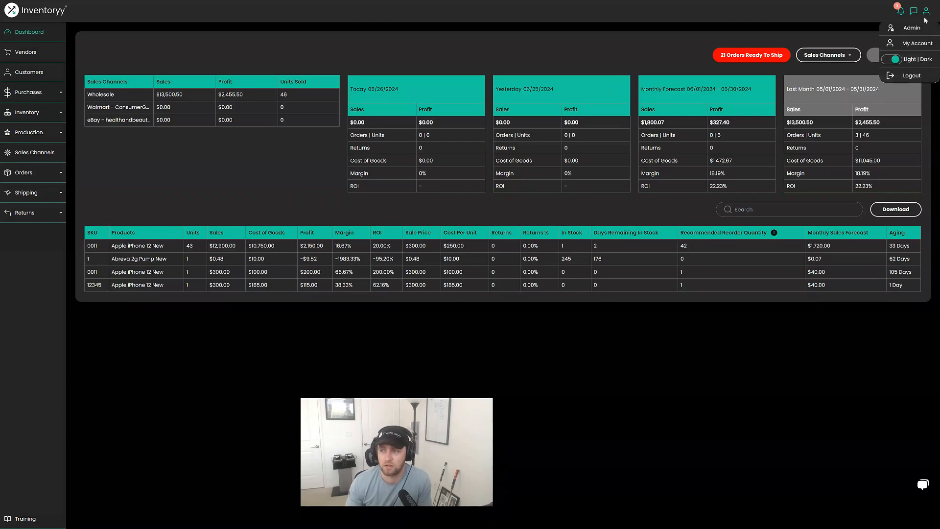
left_click(918, 42)
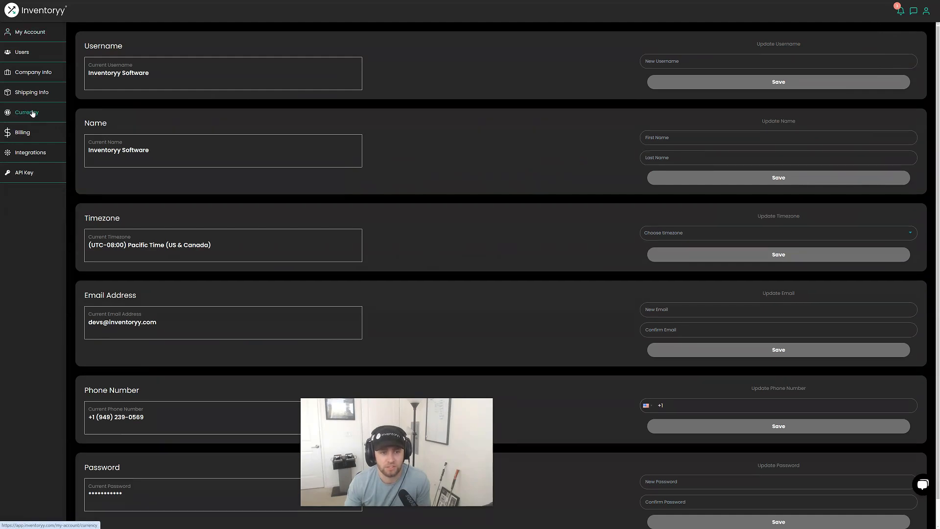
Show the Currency settings and scroll the currency list up to € EUR.
left_click(27, 111)
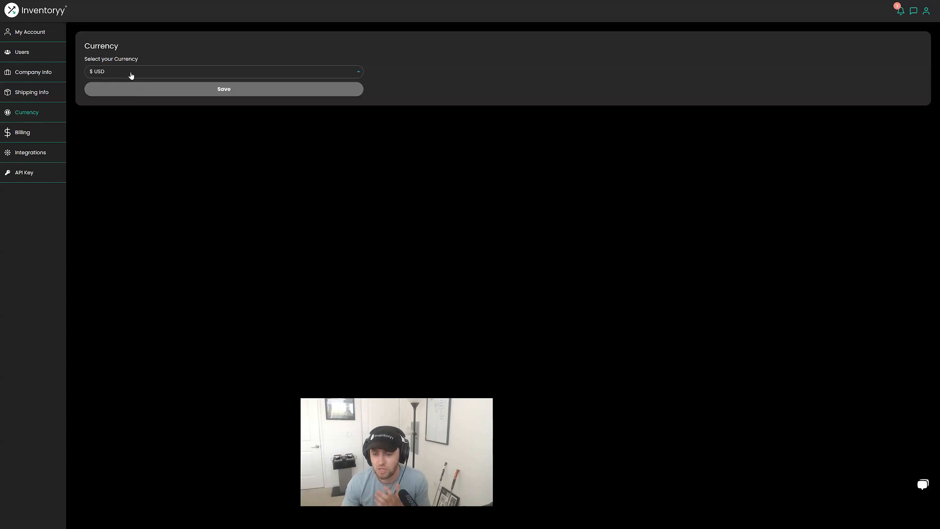
left_click(223, 72)
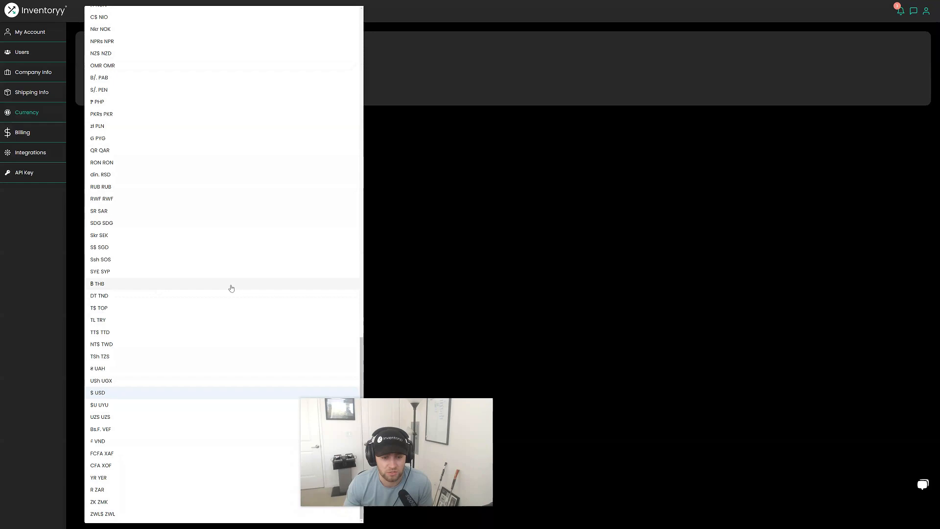
scroll("up", 3)
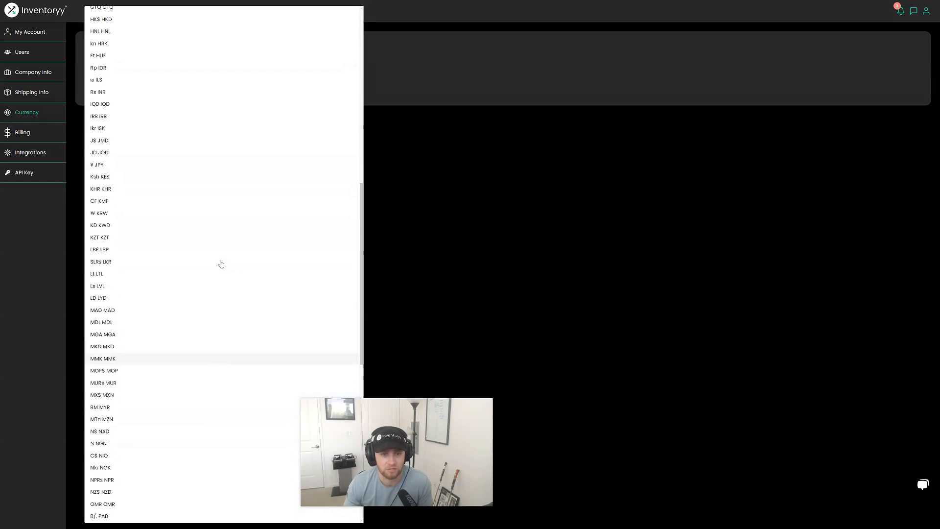
scroll("up", 3)
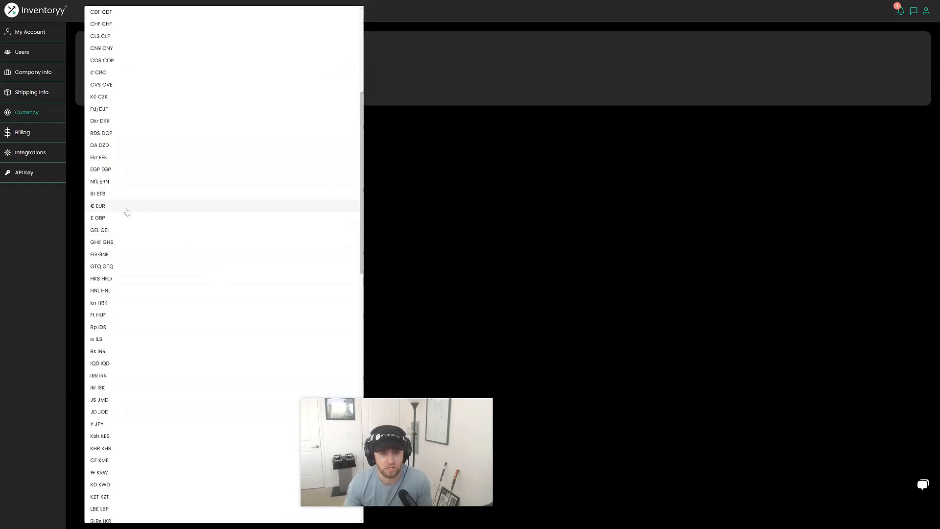
Switch the account currency from USD to € EUR and confirm the change.
left_click(97, 206)
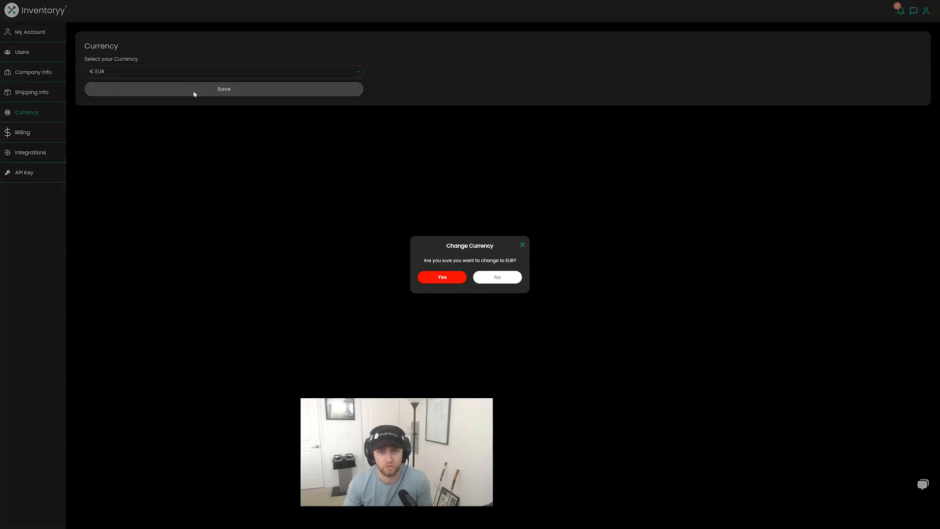
left_click(441, 276)
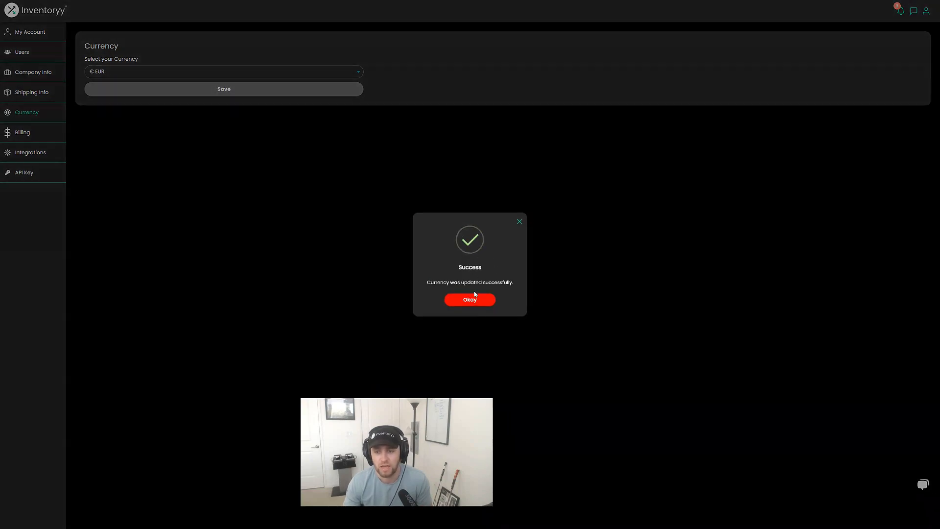
left_click(469, 299)
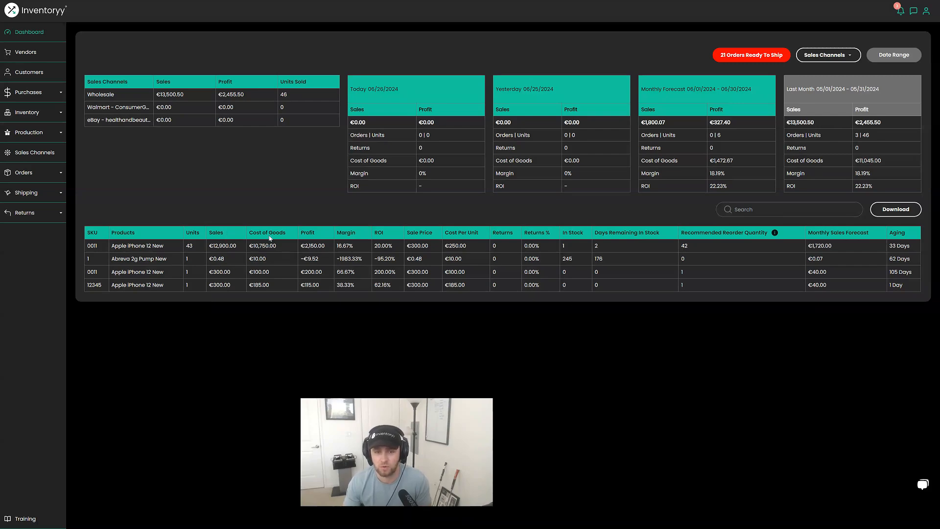
View purchase order 121 from ABC Manufacturing with its €1,035.00 total.
left_click(25, 52)
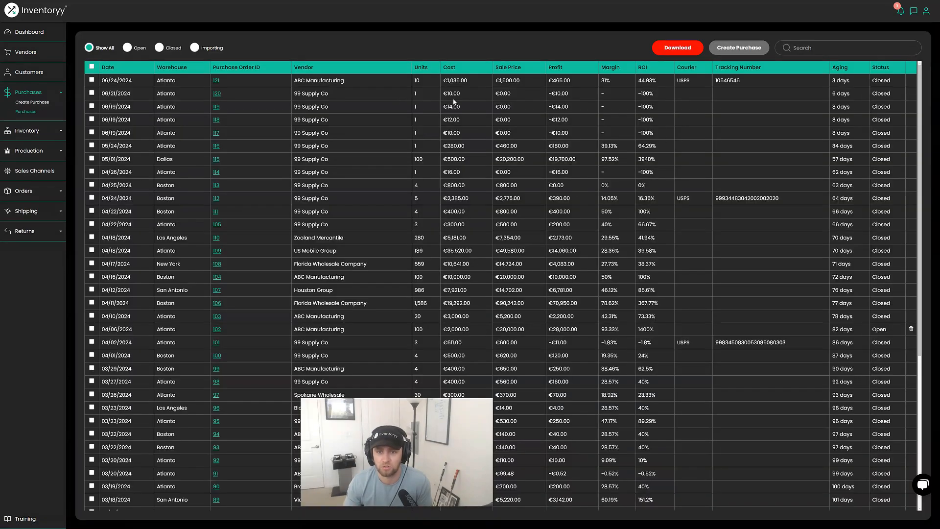
left_click(738, 47)
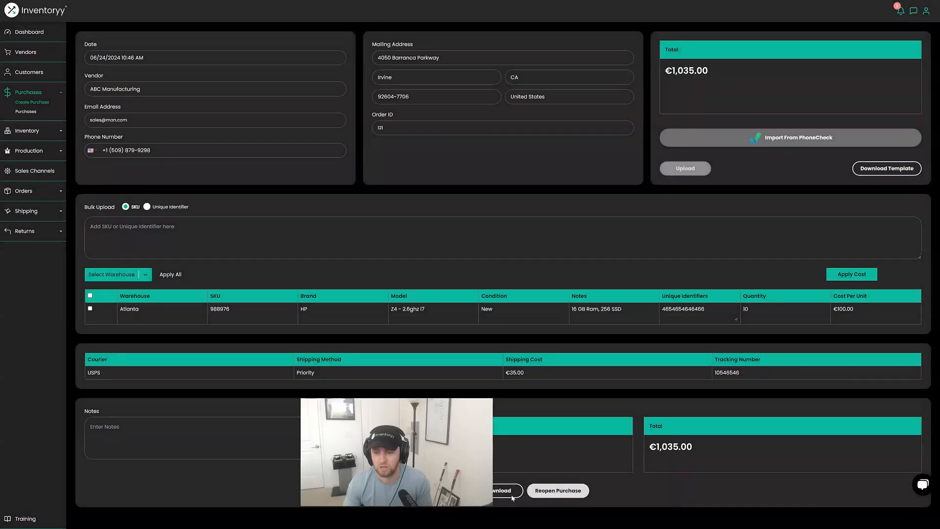
Preview the purchase order 121 PDF in euros, then close it.
left_click(501, 489)
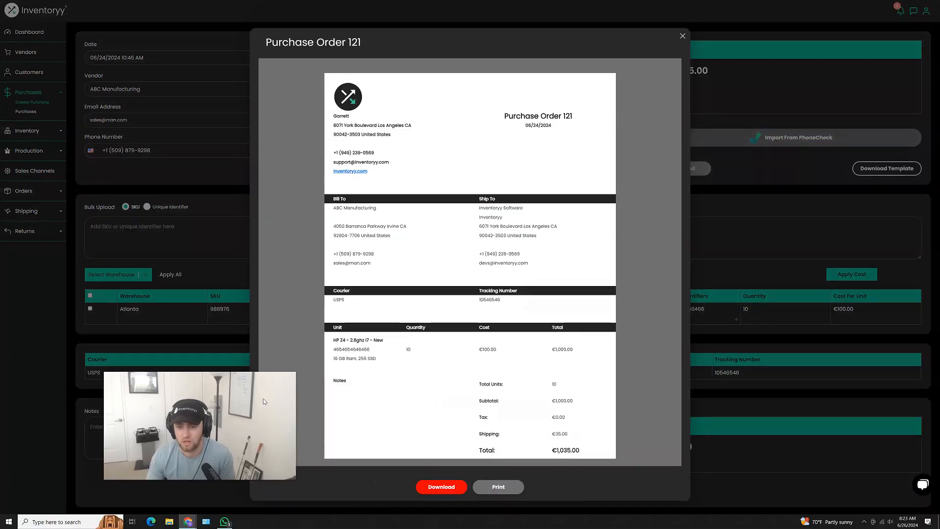
mouse_move(604, 347)
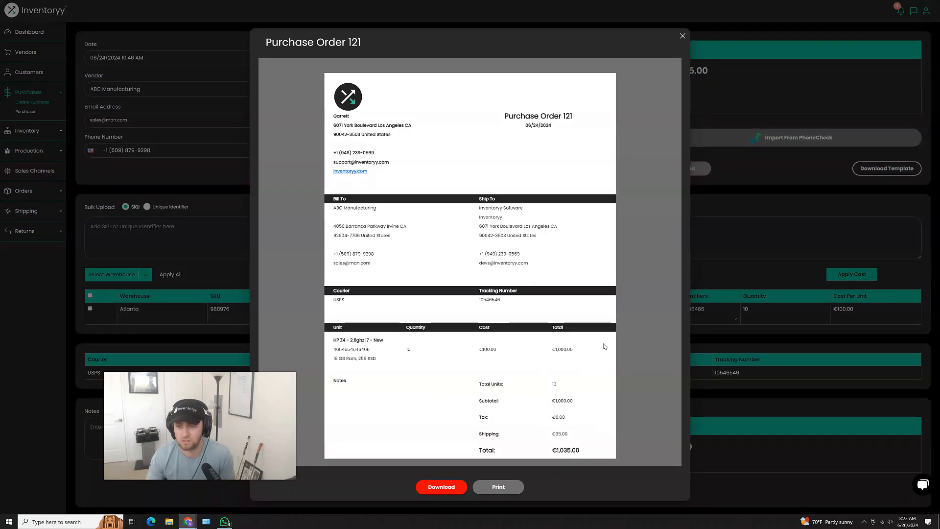
mouse_move(699, 77)
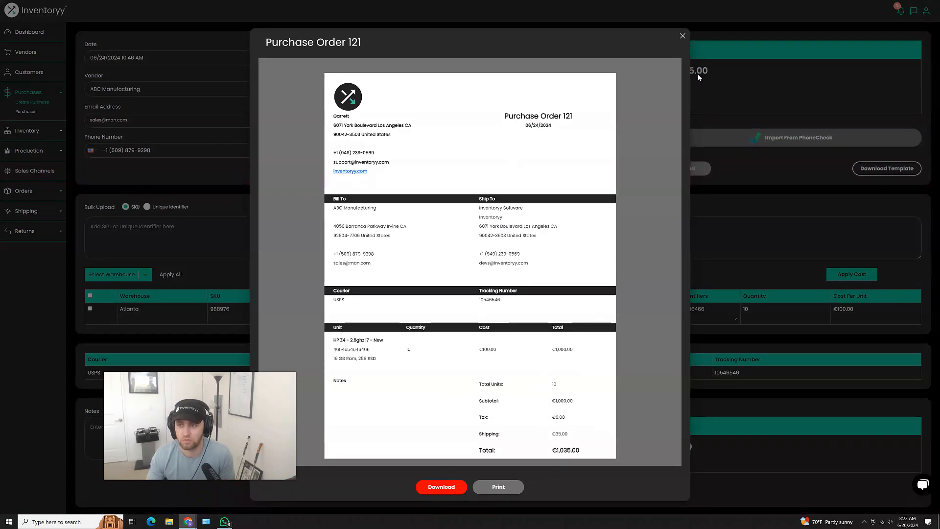
left_click(682, 36)
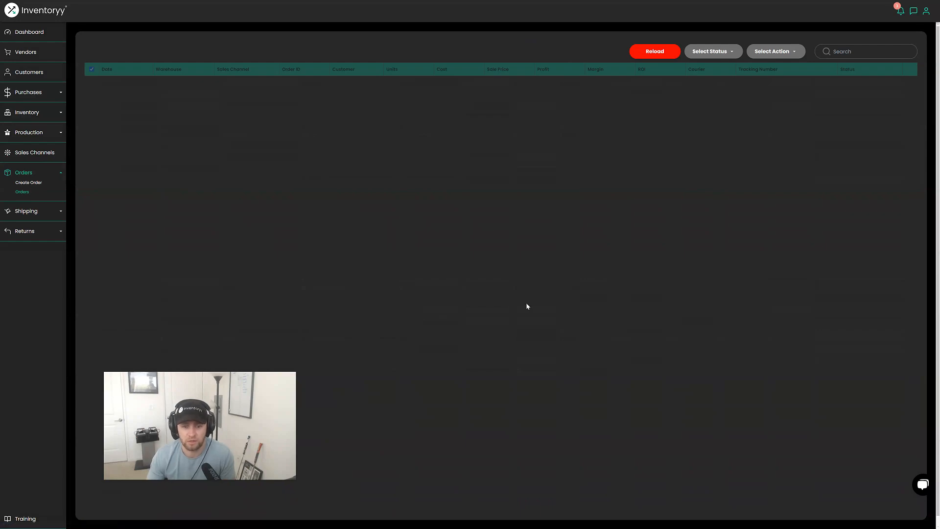
Preview invoice 10028 for Amazon showing a €13,200.00 total, then close it.
left_click(654, 51)
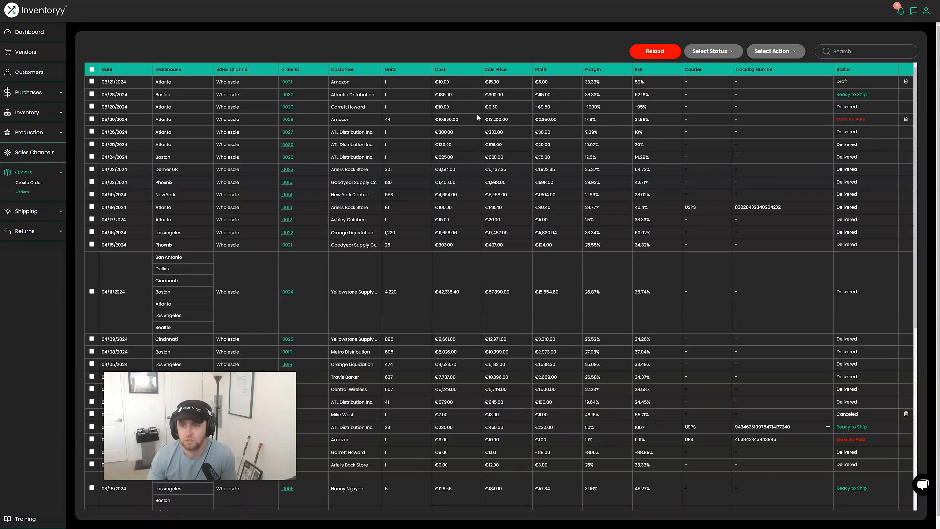
left_click(29, 182)
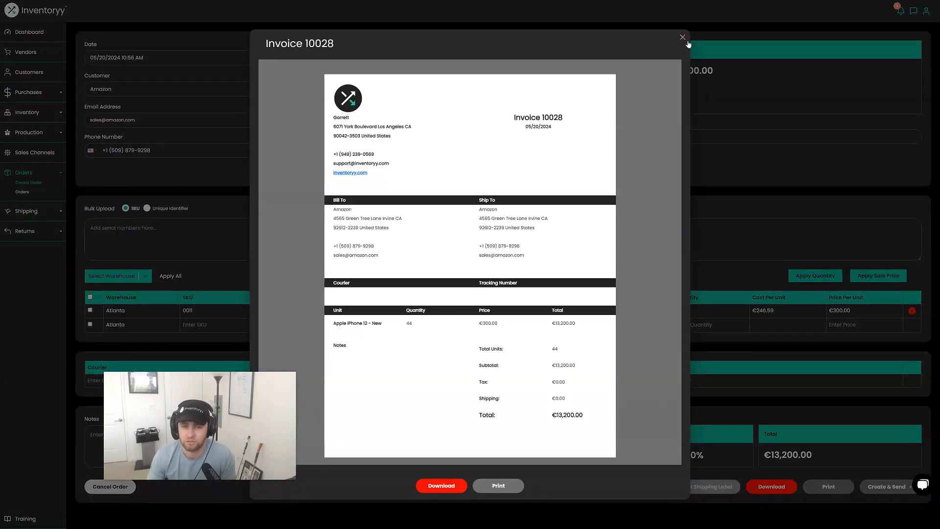
left_click(682, 37)
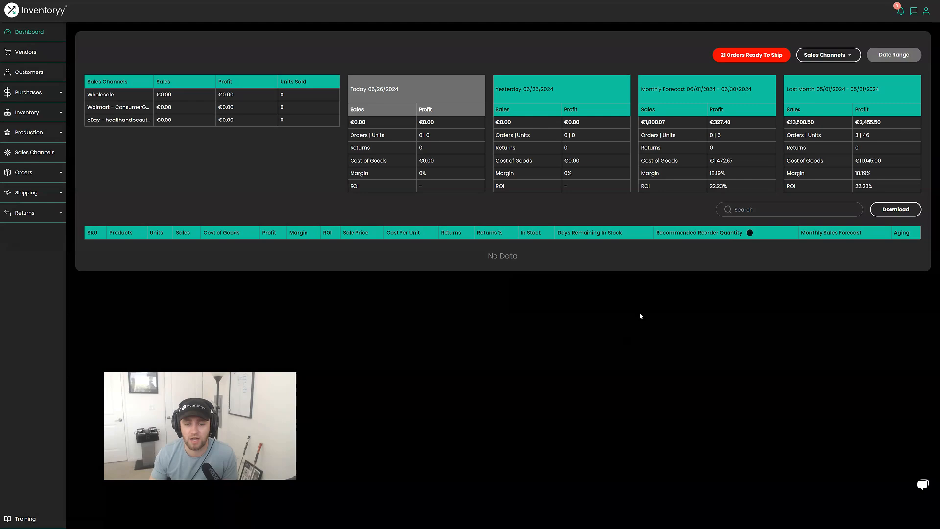